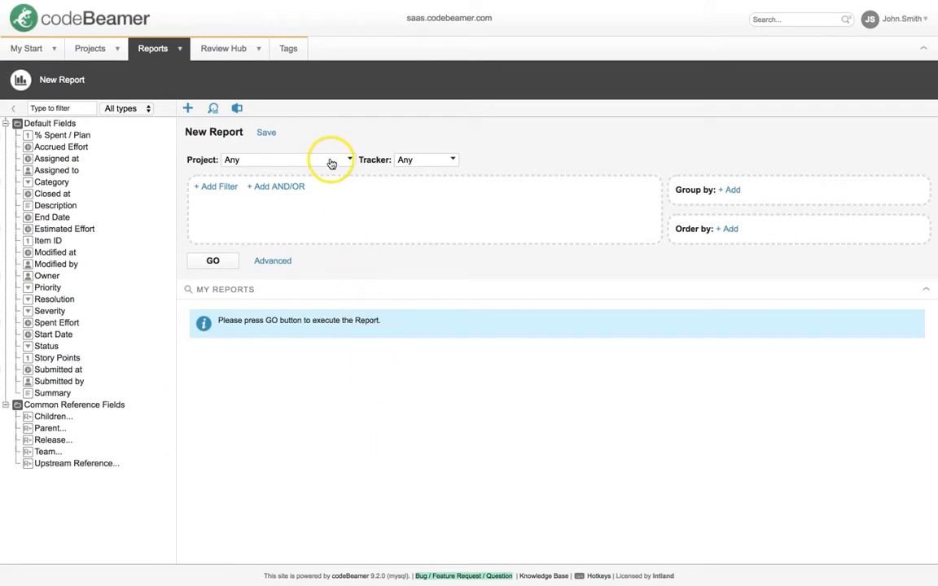
Step: Run a new report scoped to SAFe Auto Project and the Strategic Themes tracker, returning 7 items
click(348, 160)
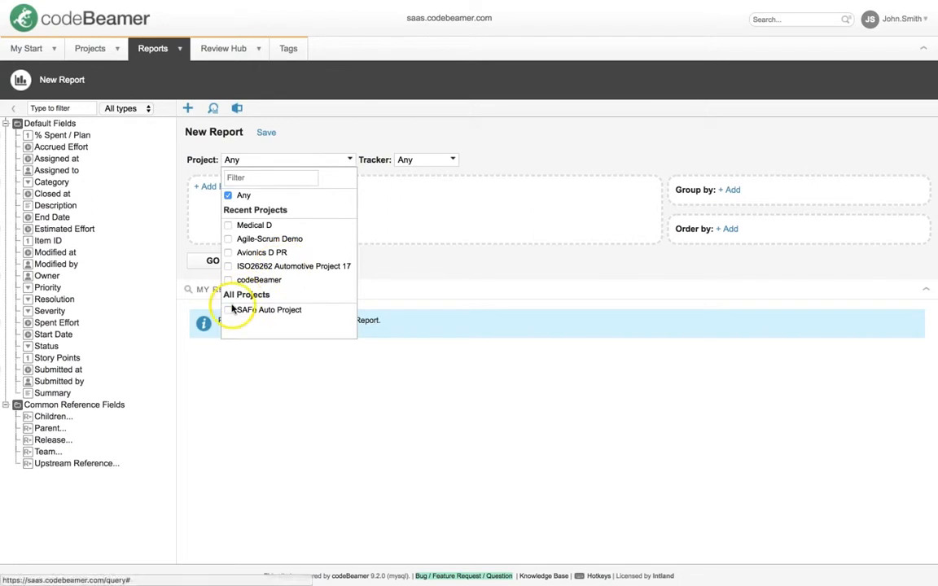
click(281, 310)
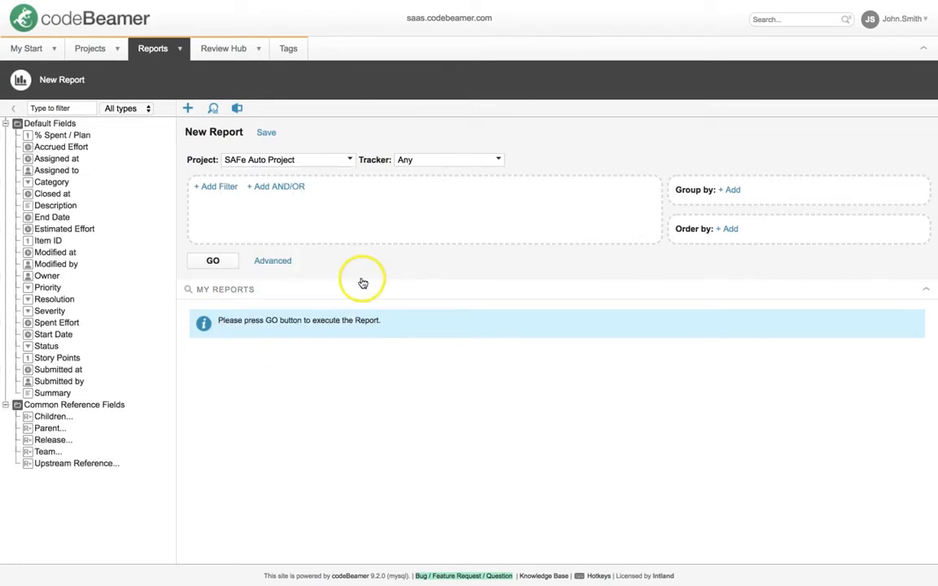
mouse_move(456, 170)
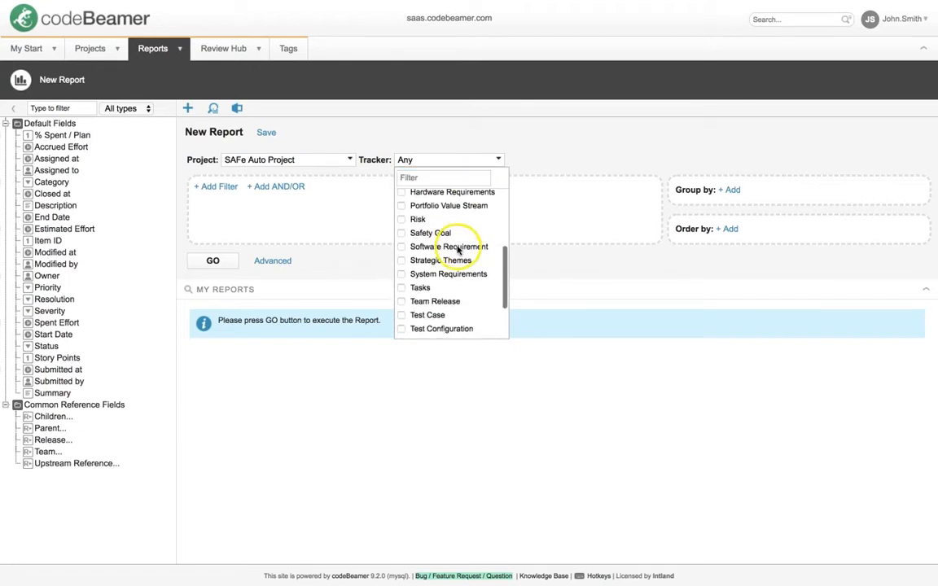
click(443, 261)
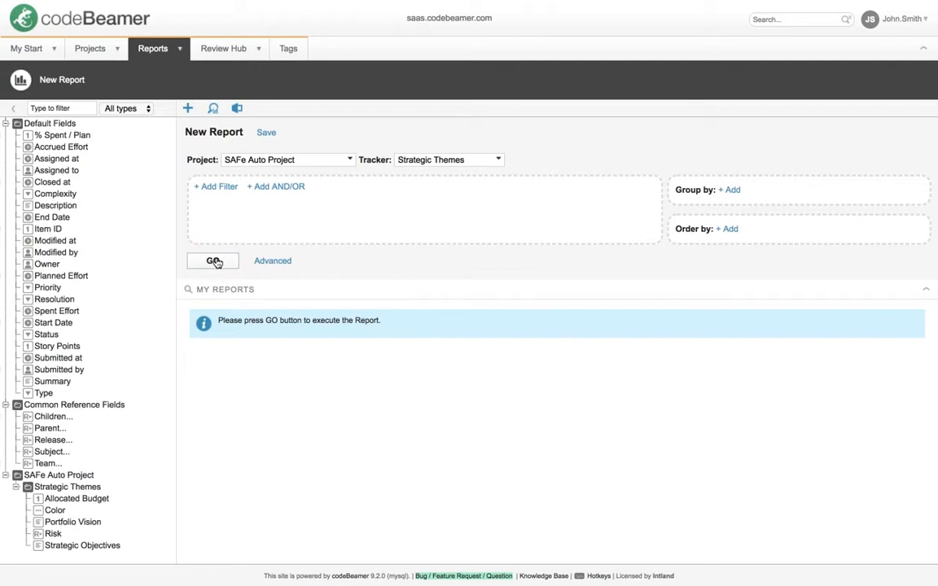
click(212, 260)
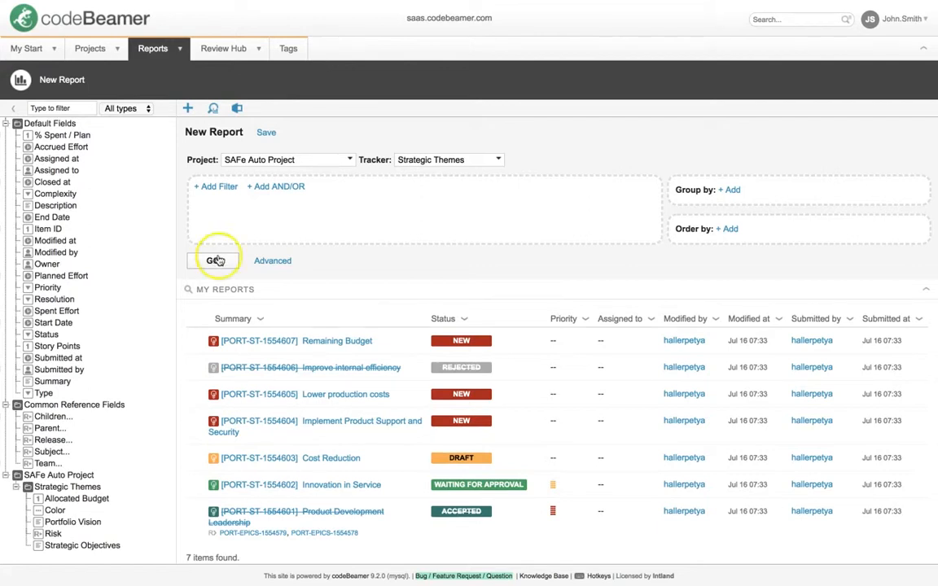
Step: Add a Has Downstream Reference = False filter and rerun the report, leaving 6 items
click(215, 185)
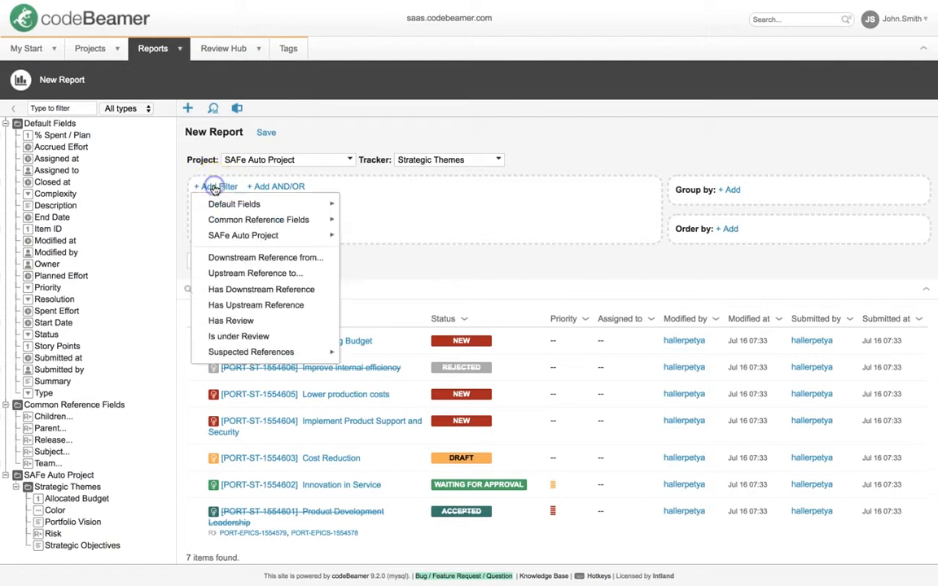
click(260, 289)
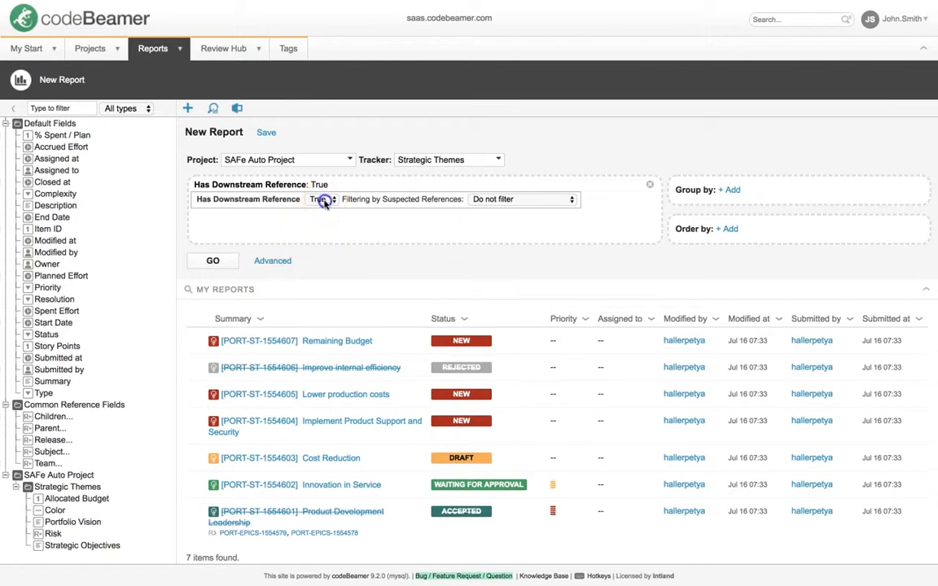
click(321, 198)
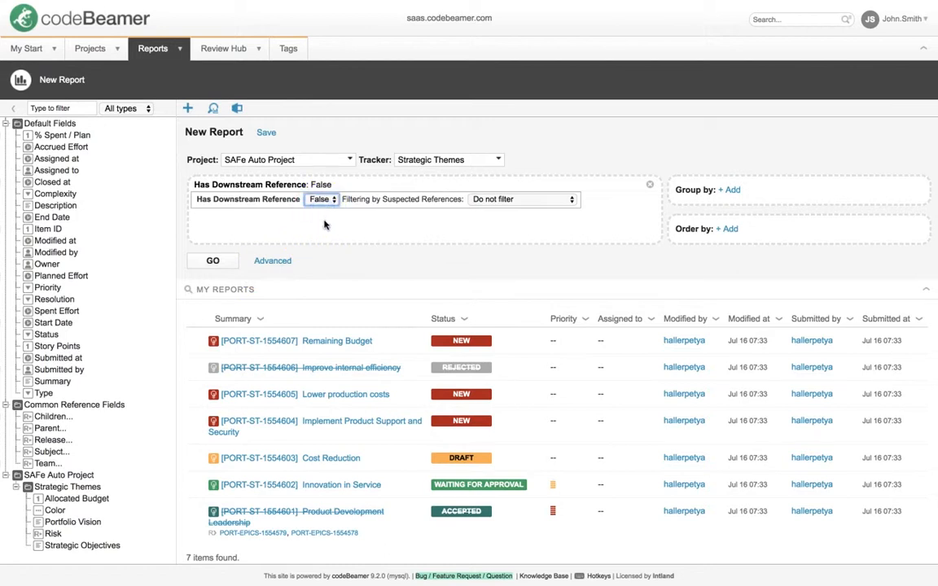
click(212, 261)
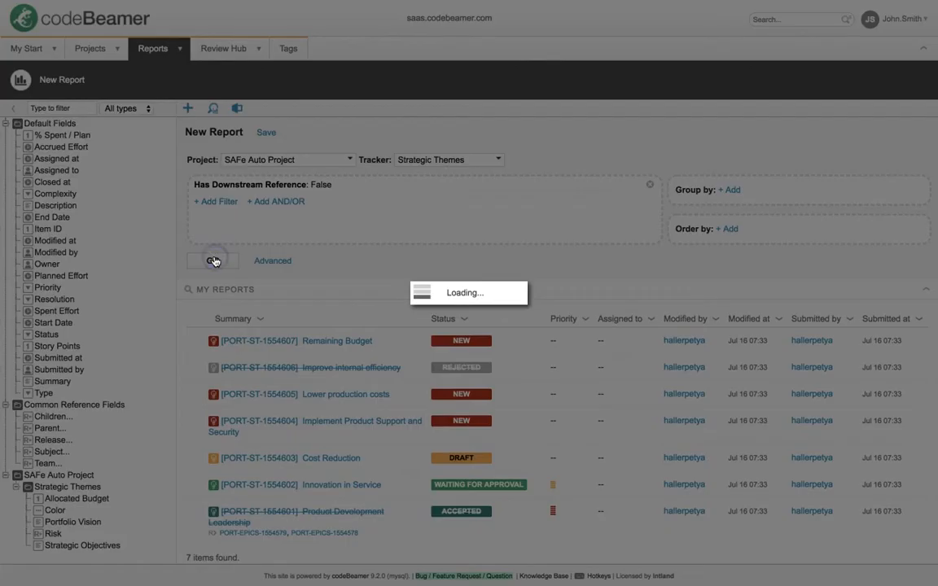
click(212, 261)
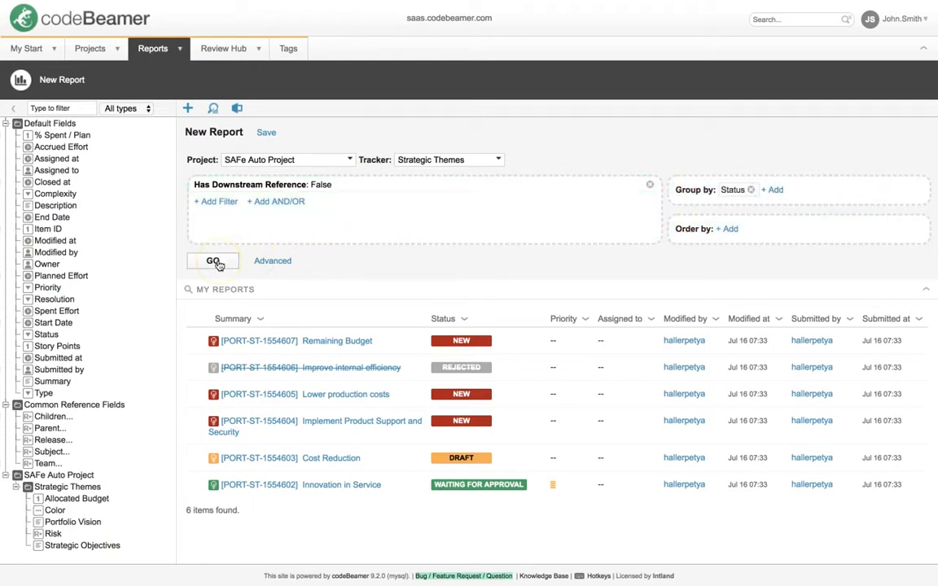
mouse_move(57, 358)
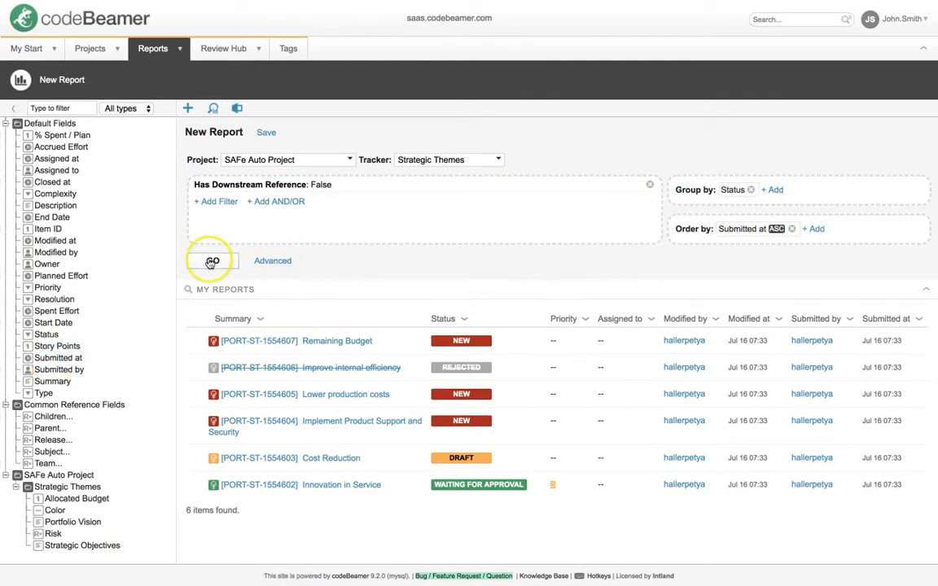
Step: Rerun the report with Status grouping and Submitted at ordering applied
click(212, 260)
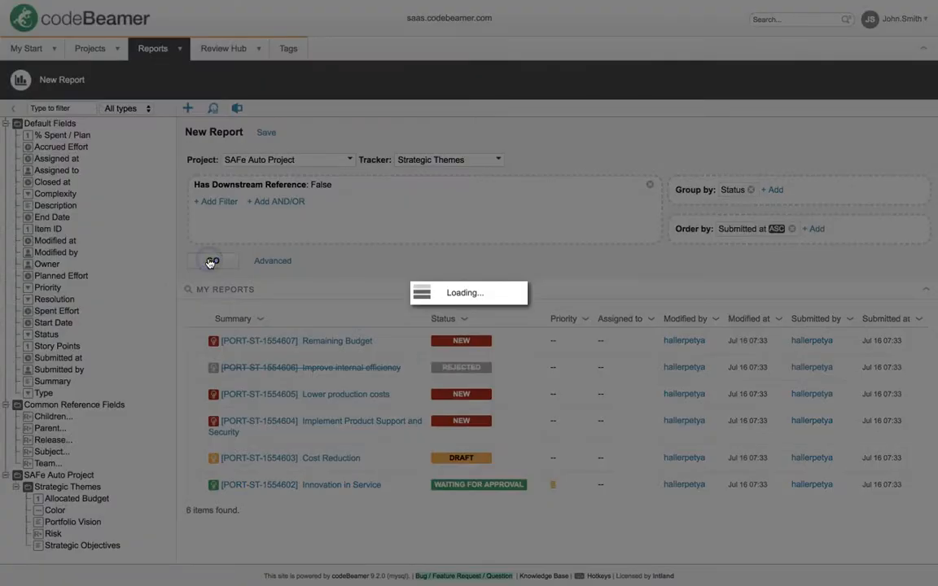
click(212, 261)
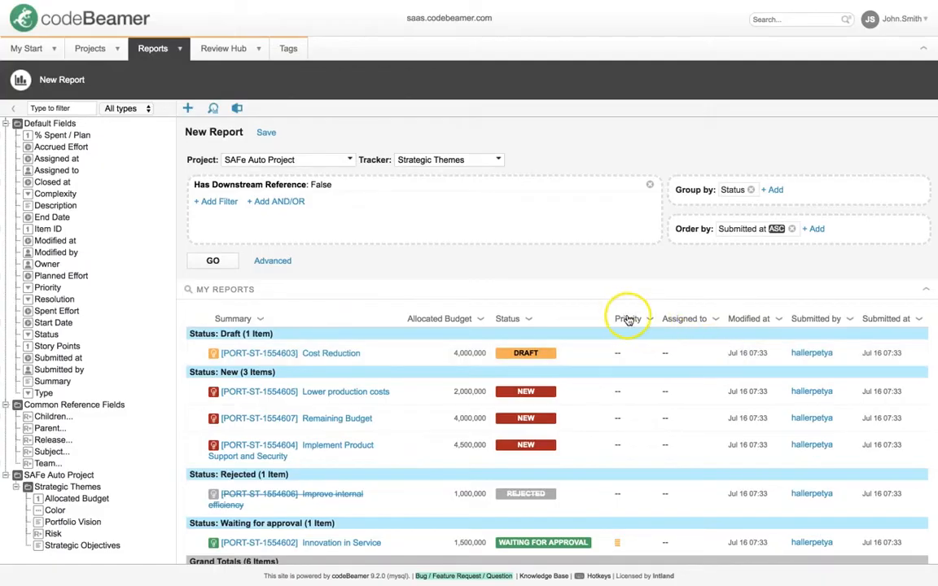
mouse_move(489, 313)
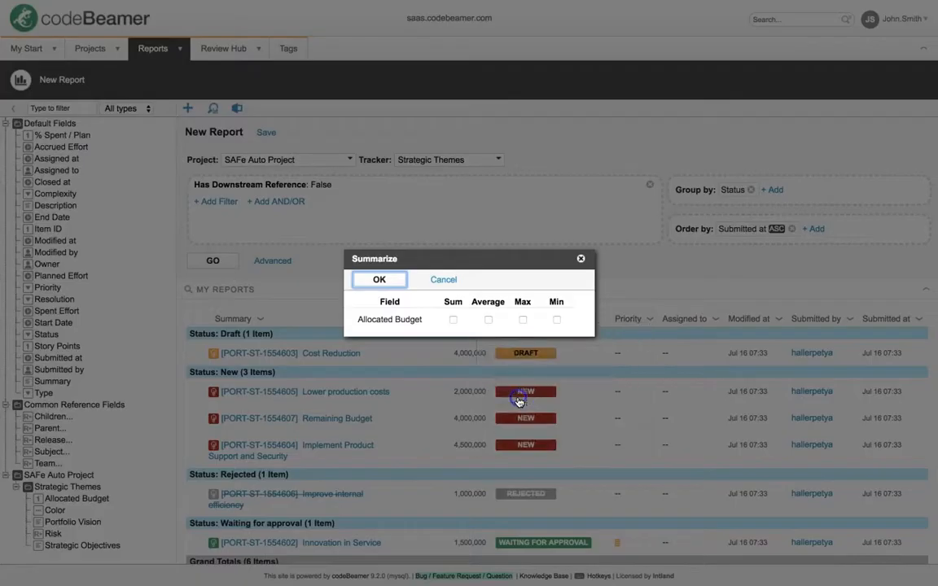
Step: Sum Allocated Budget per status group, review the advanced query view, and return to the simple criteria
click(453, 319)
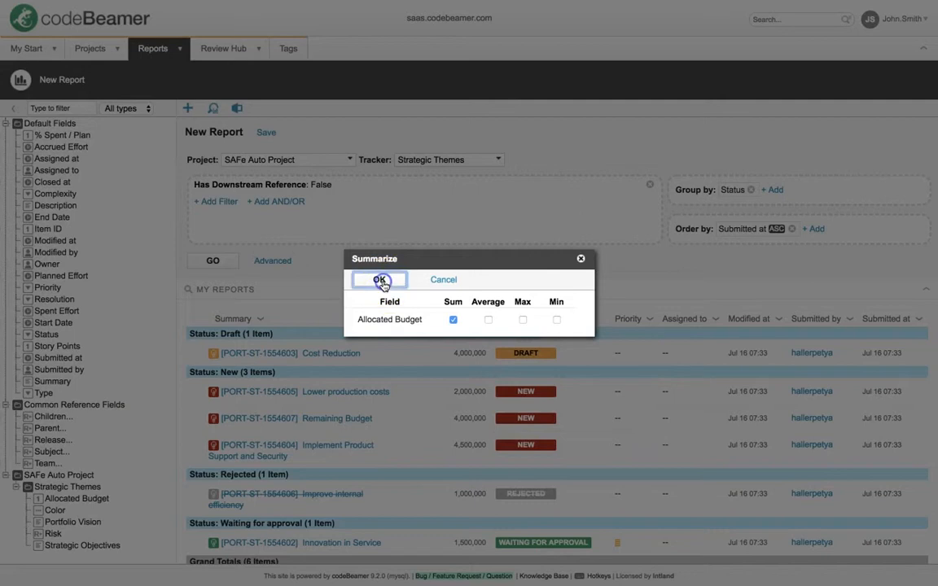
click(377, 280)
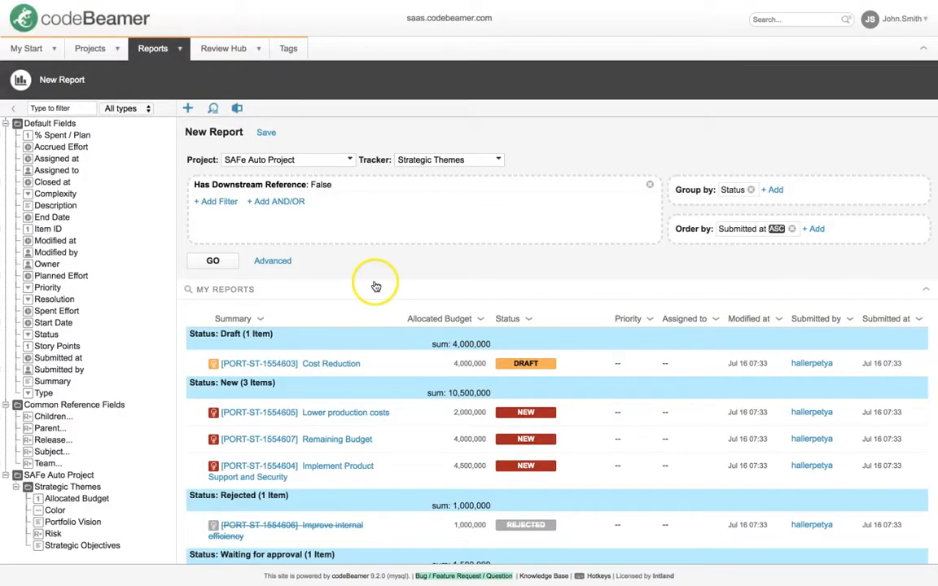
mouse_move(377, 286)
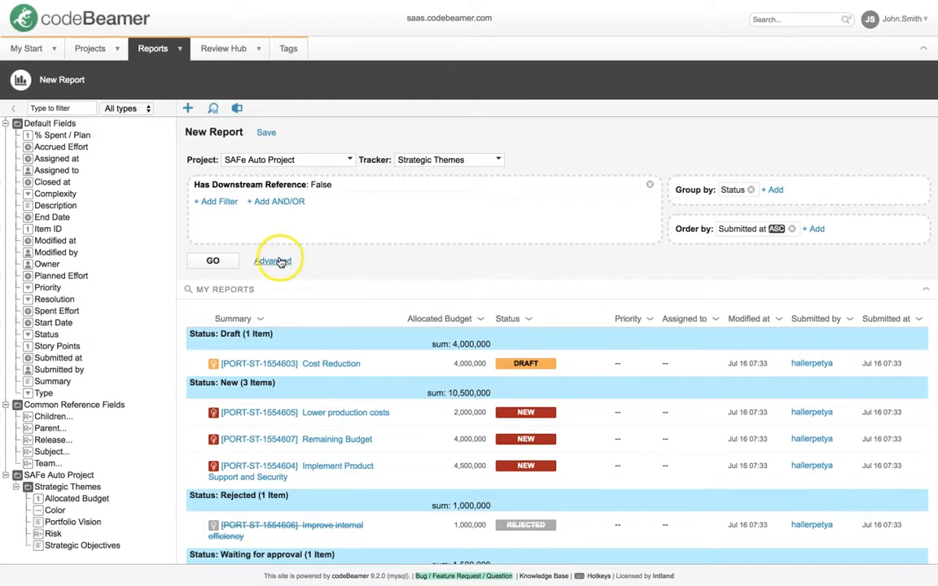
click(275, 260)
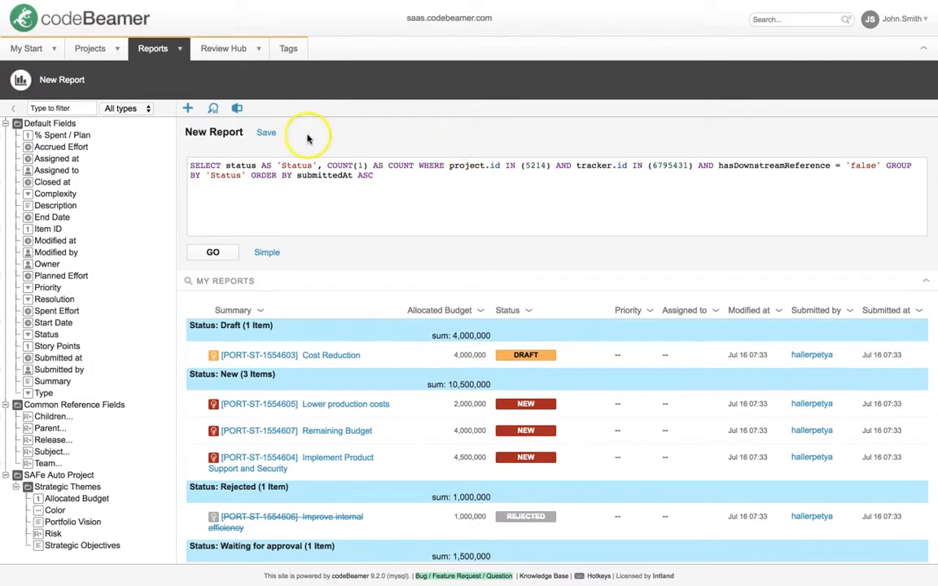
click(267, 250)
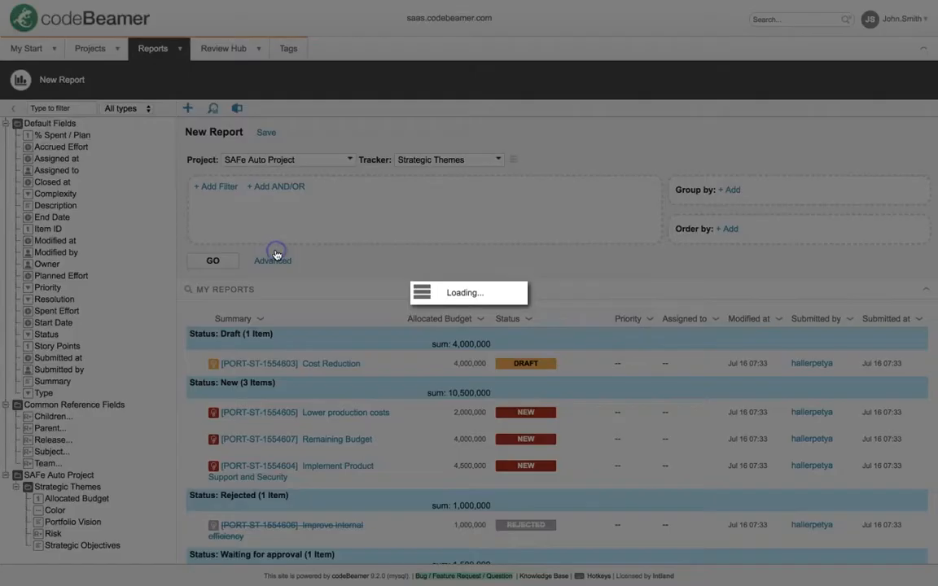
click(211, 261)
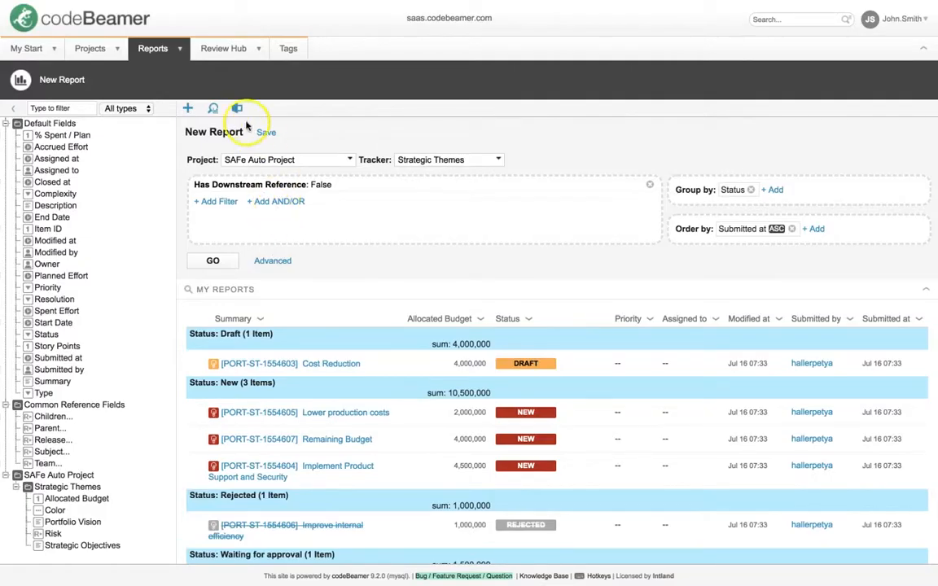
click(236, 108)
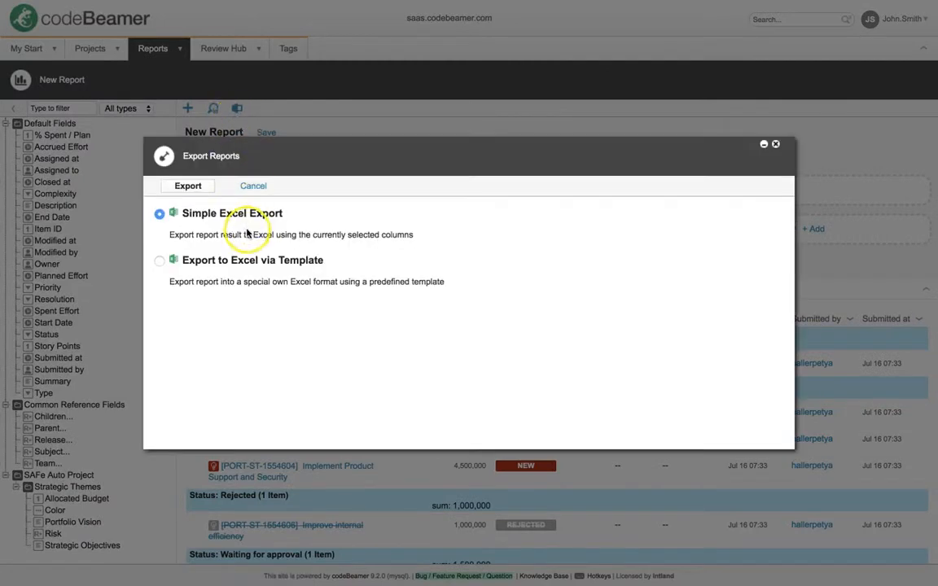
click(159, 260)
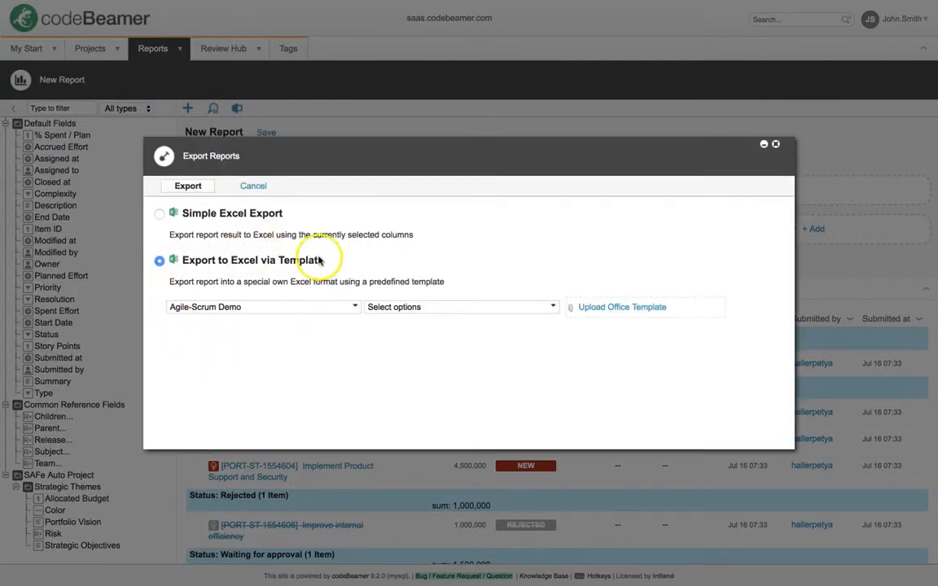
click(254, 186)
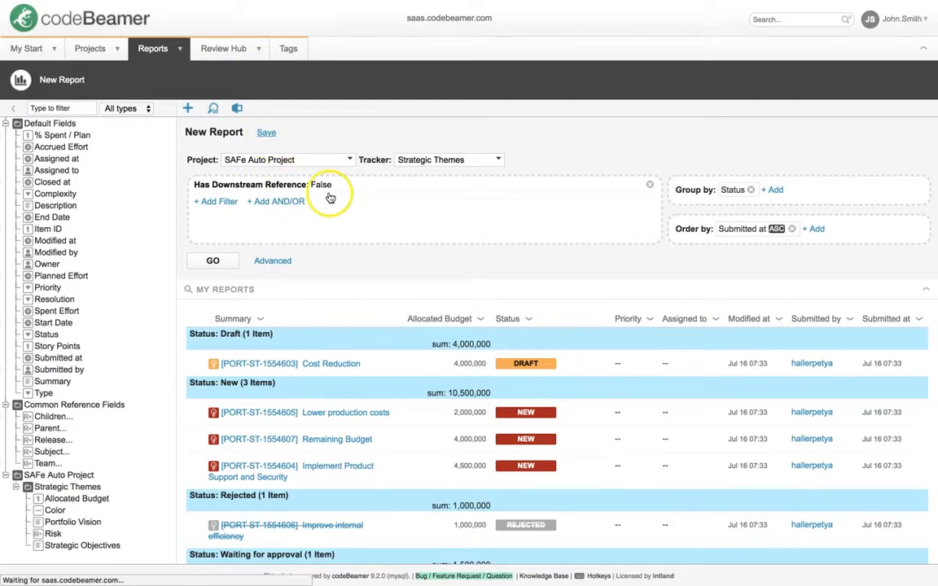
Step: Save the report as 'Test report', shared read-only with the PORT - Epic Owner role in SAFe Auto Project
click(267, 132)
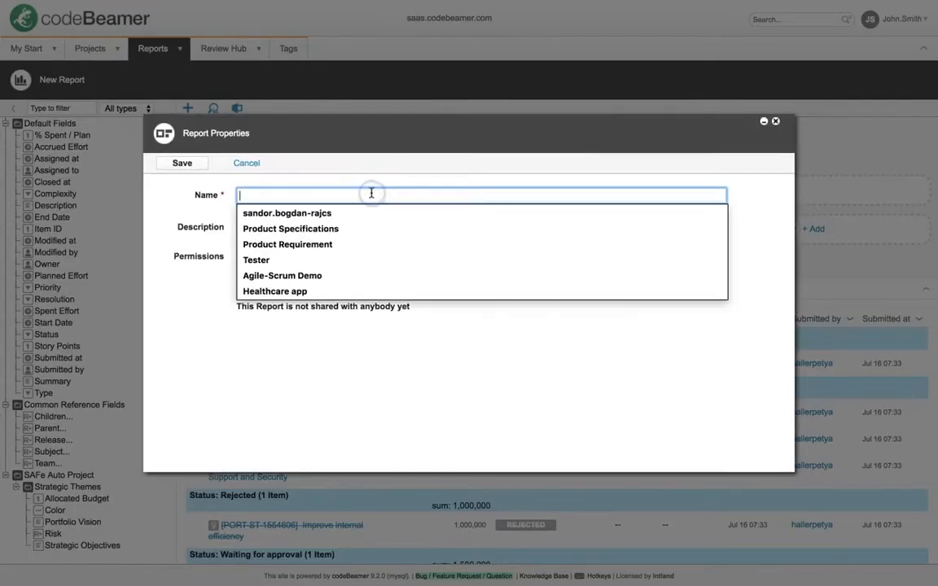
text(Test report)
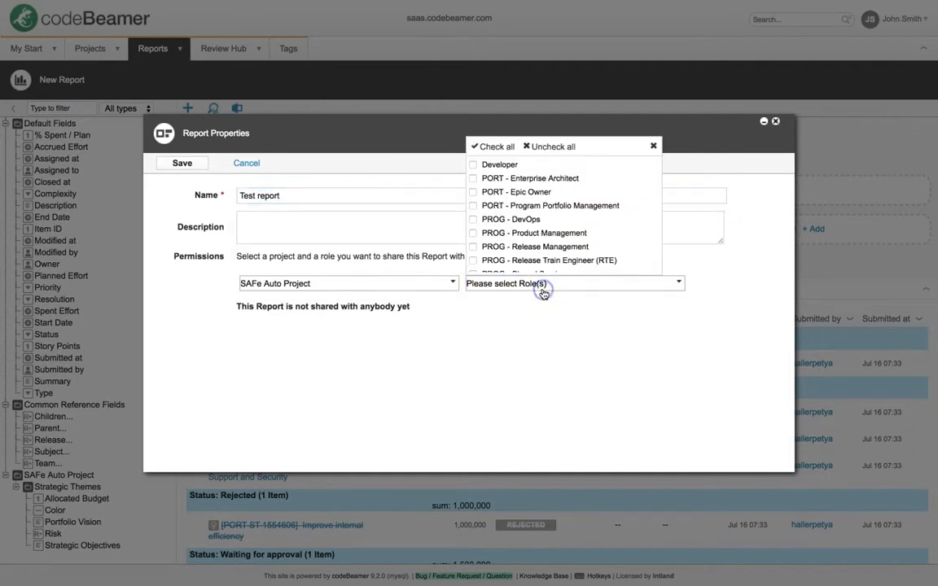
click(472, 186)
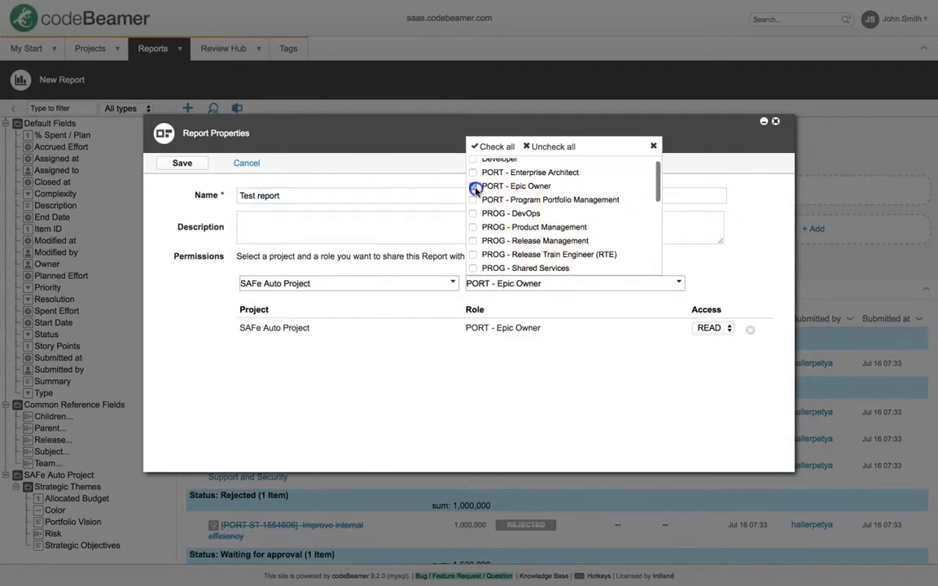
click(183, 163)
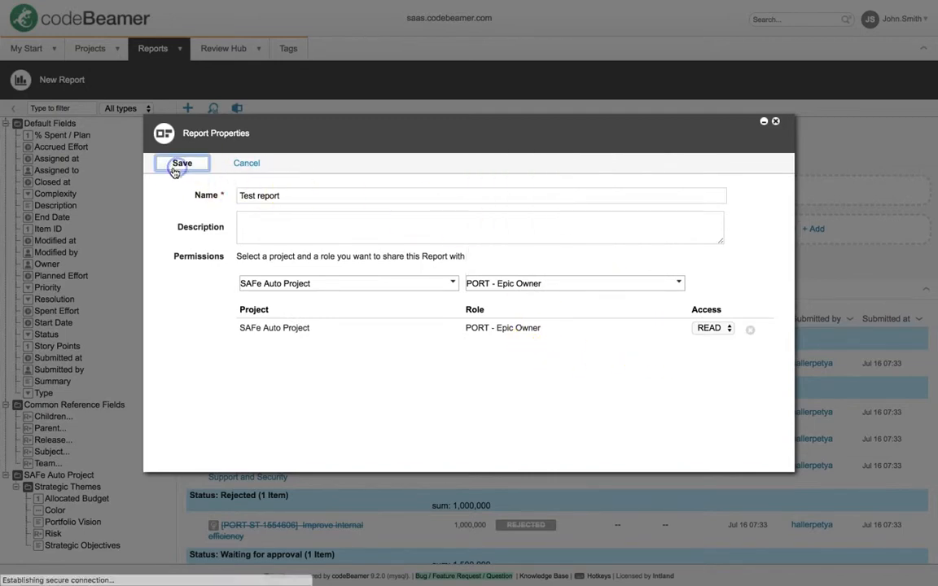
click(182, 163)
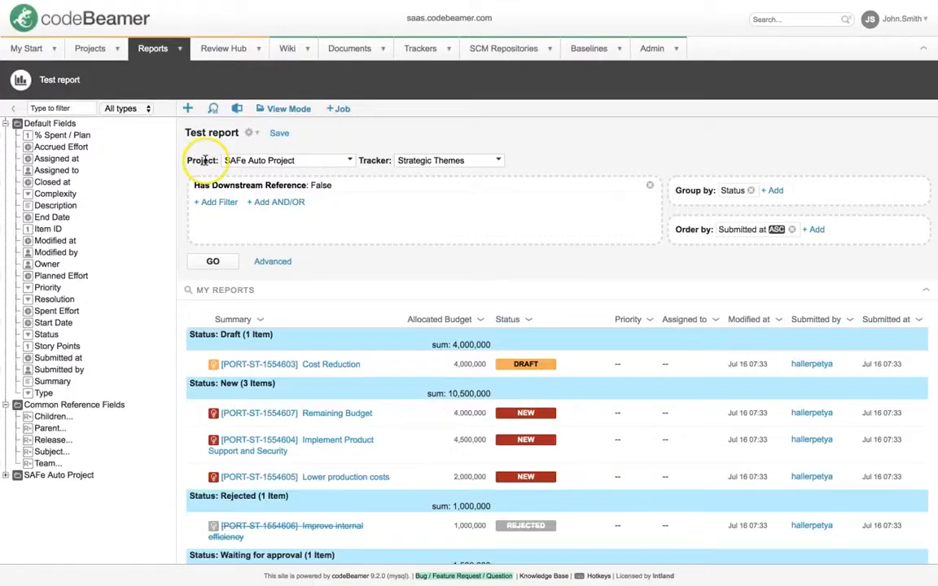
Step: Begin a New Report Job for 'Test report' and review its recipient options
click(337, 108)
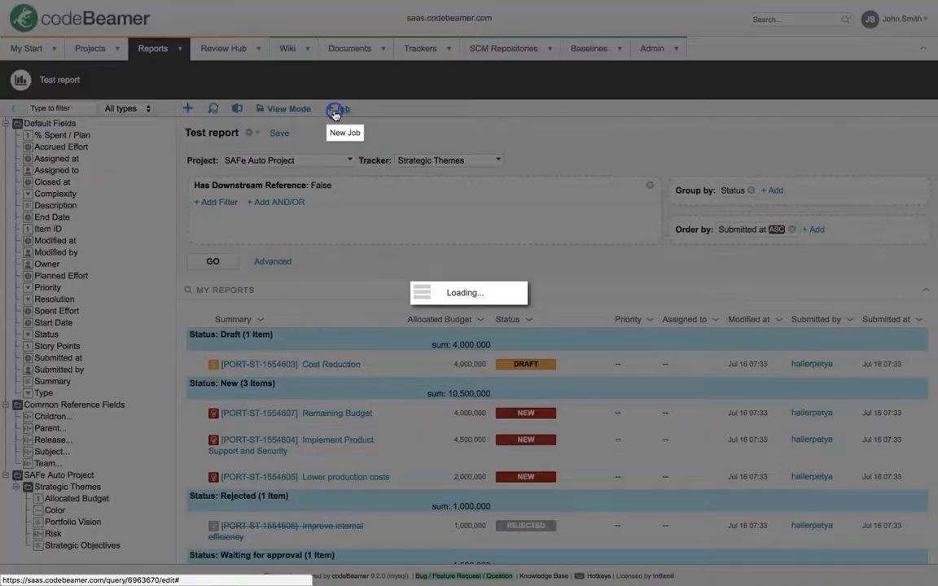
click(334, 108)
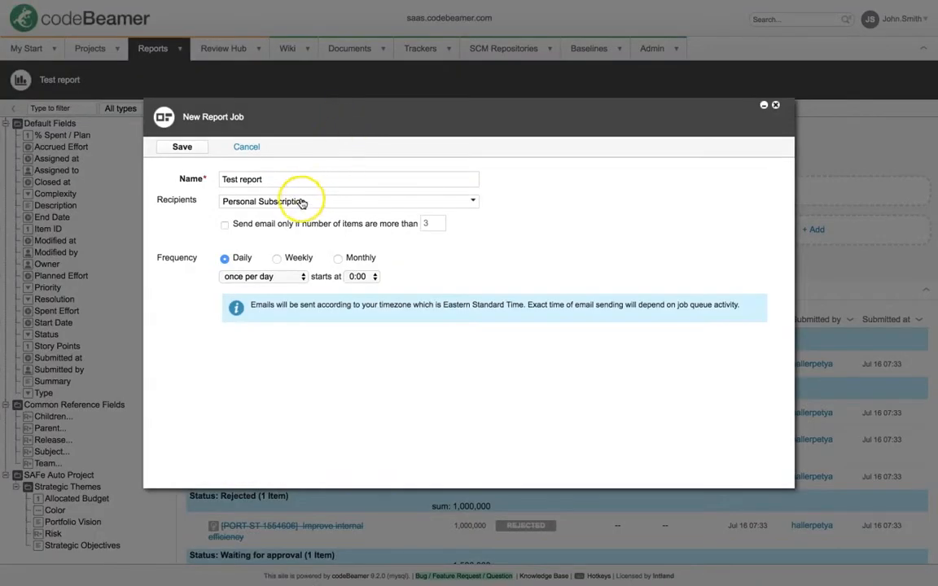